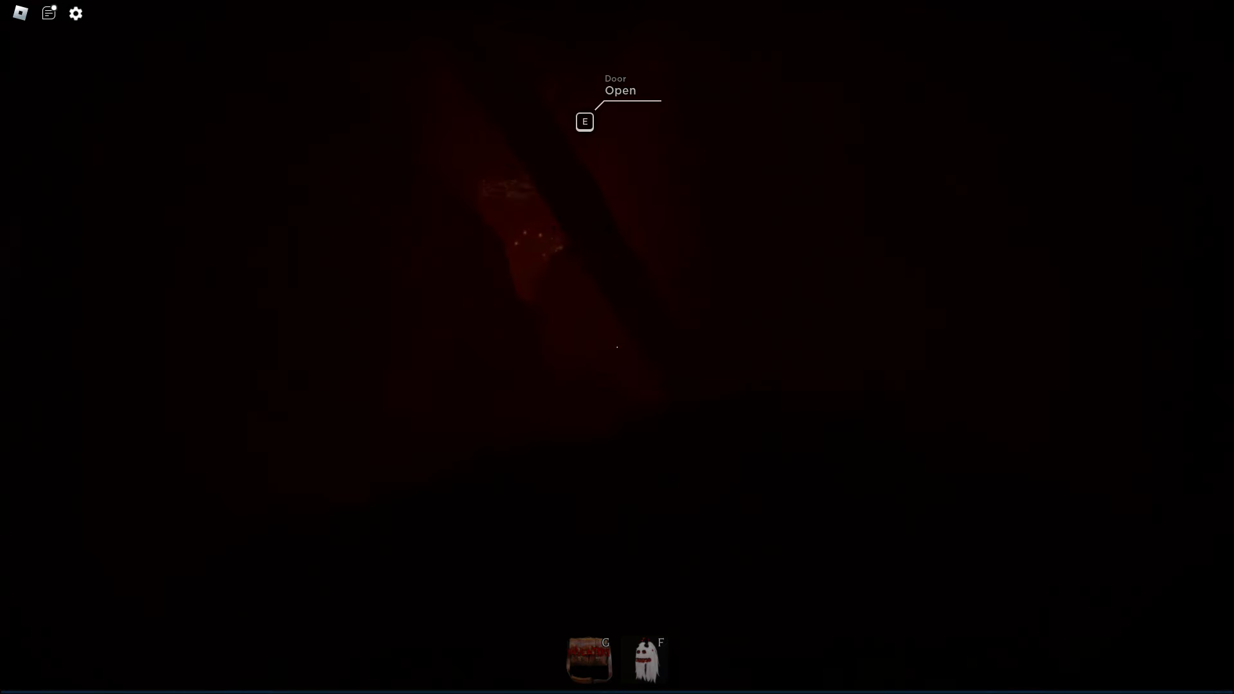
# Open the door with E, enter the candle-lit room and dismiss the Undying Torch recipe.
pyautogui.press('e')
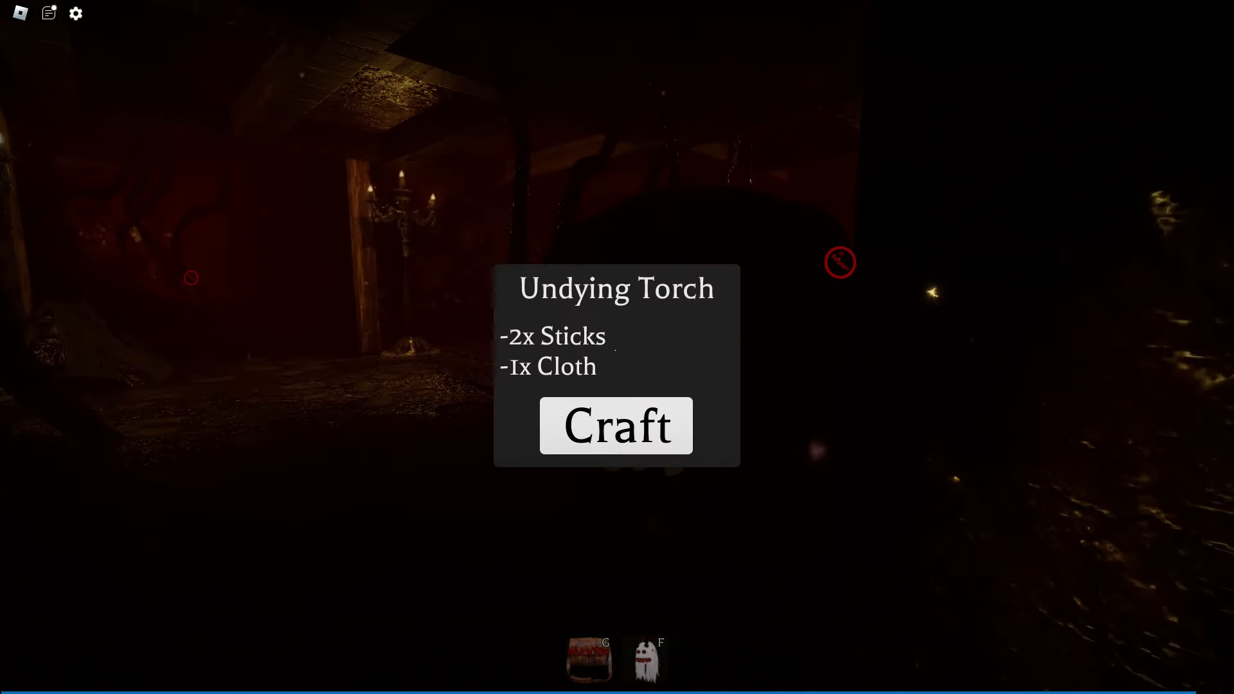
pyautogui.click(616, 426)
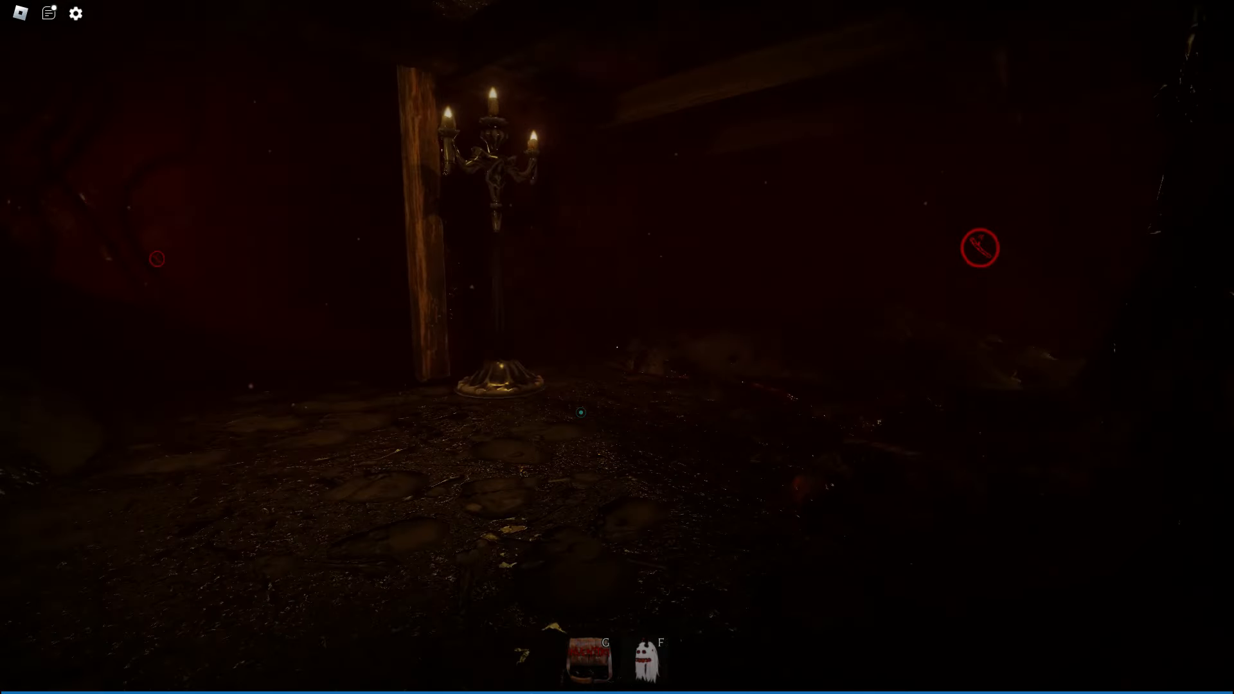